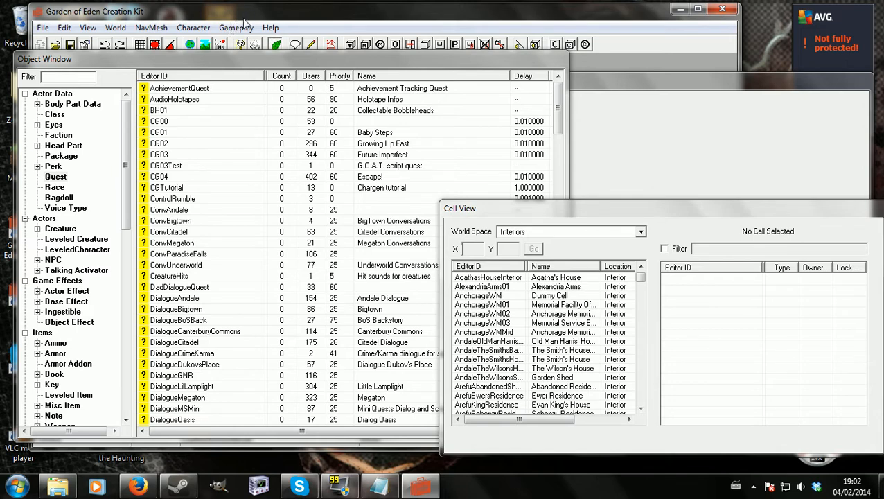
- Open the Gameplay menu to reach the Game Settings dialog
{"action": "left_click", "coordinate": [235, 28]}
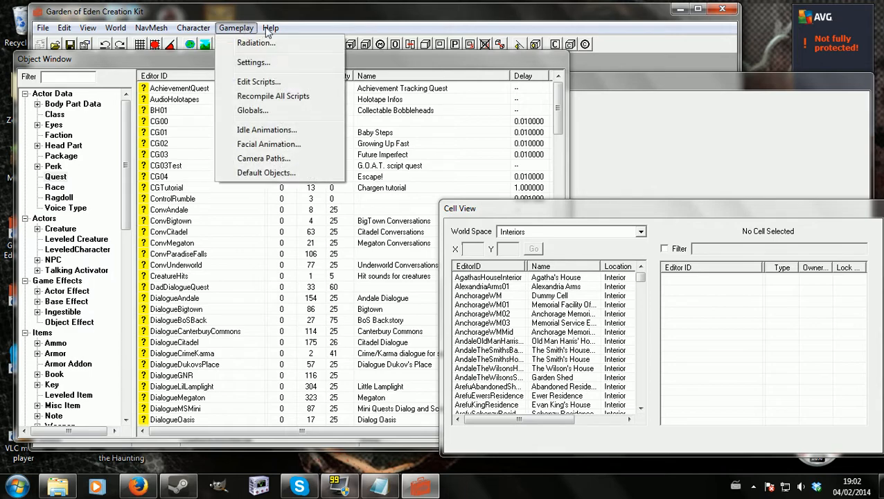
{"action": "mouse_move", "coordinate": [244, 43]}
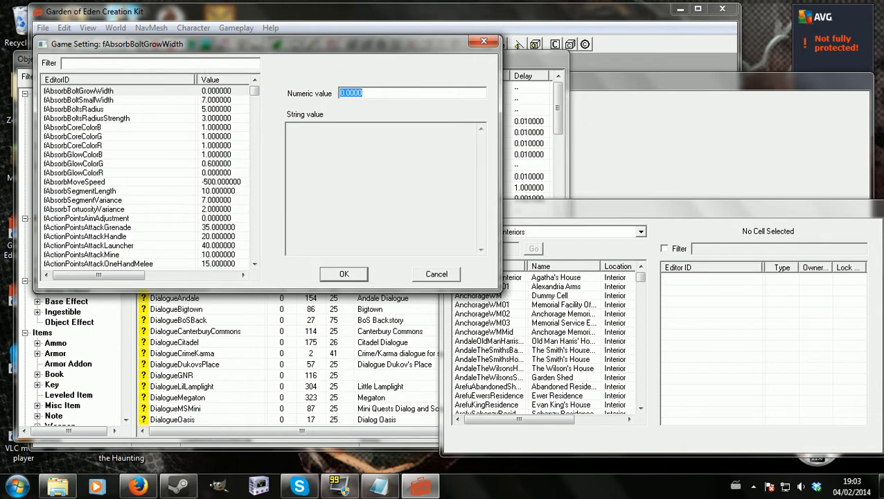
{"action": "mouse_move", "coordinate": [216, 167]}
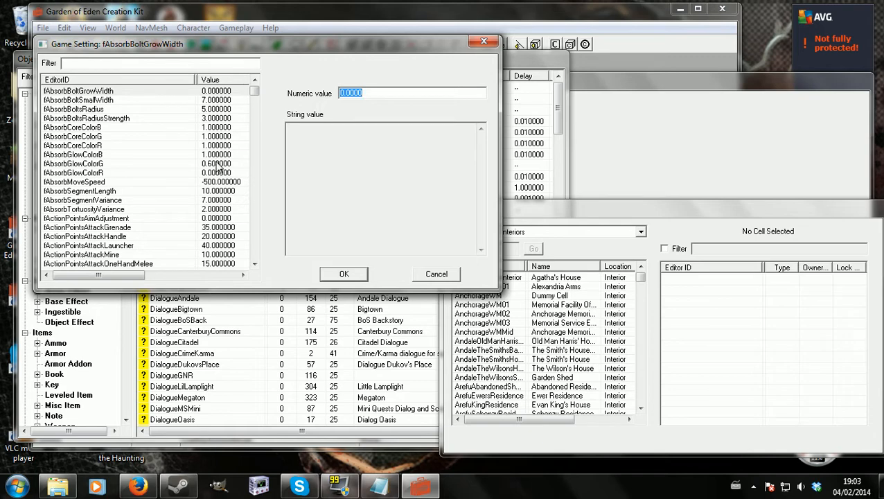
{"action": "mouse_move", "coordinate": [241, 463]}
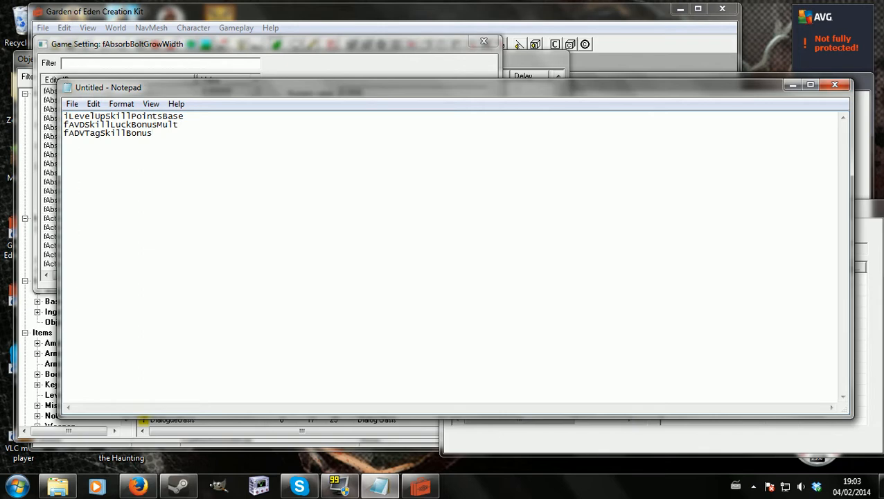
- Filter the settings to iLevelUpSkillPointsBase and select its numeric value of 11 for editing
{"action": "double_click", "coordinate": [118, 116]}
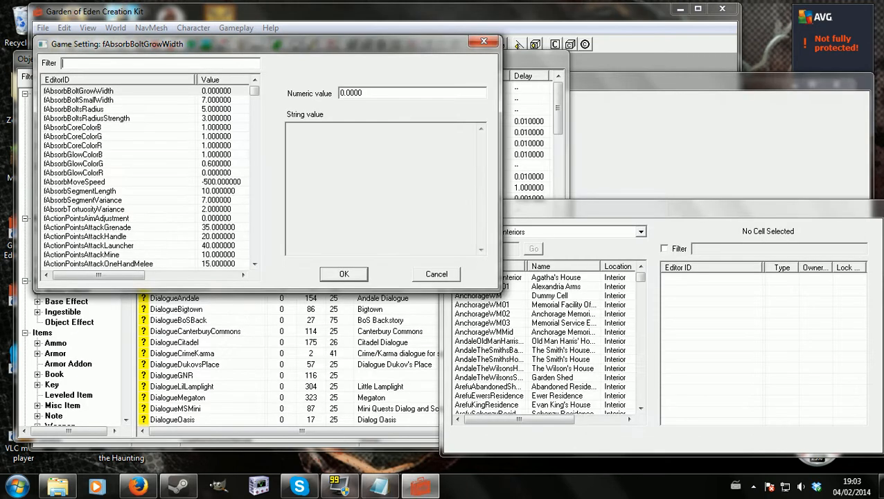
{"action": "type", "text": "iLevelUpSkillPointsBase"}
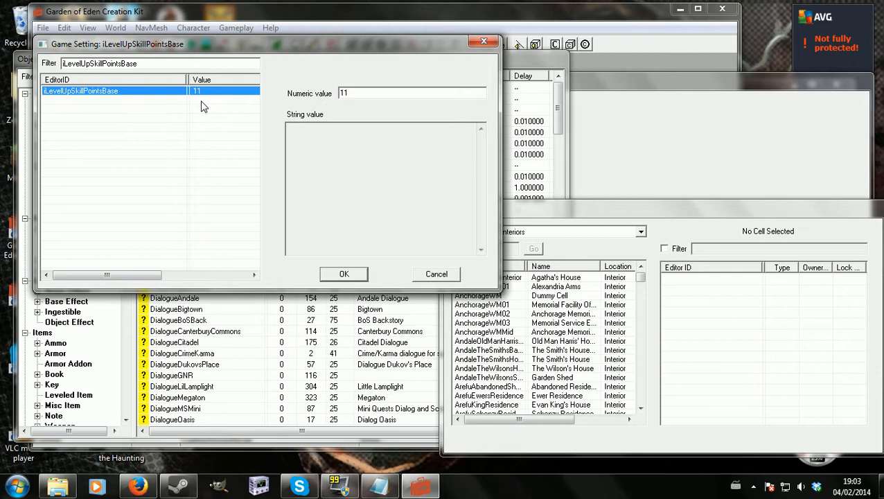
{"action": "mouse_move", "coordinate": [199, 126]}
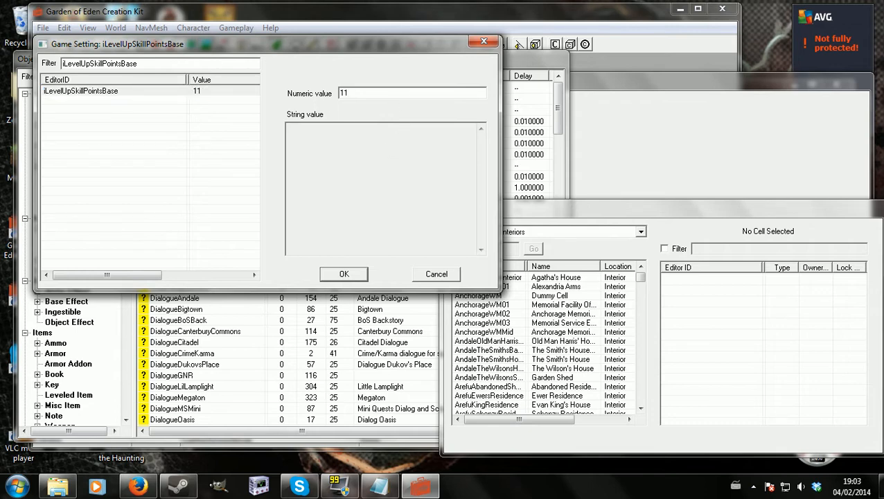
{"action": "left_click", "coordinate": [412, 93]}
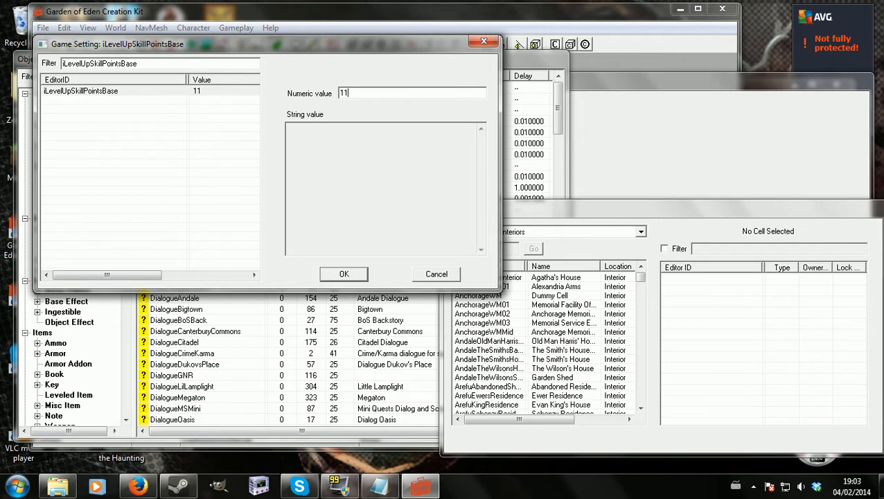
{"action": "mouse_move", "coordinate": [380, 485]}
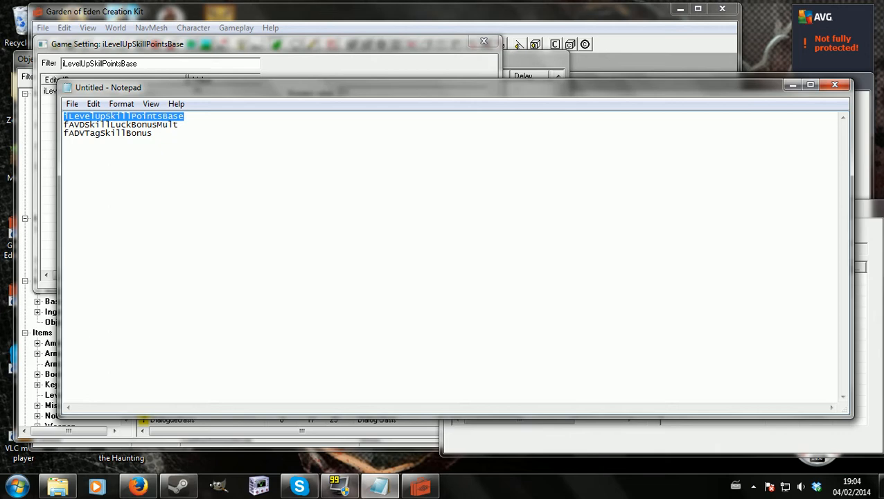
- Filter to fAVDSkillLuckBonusMult and load its 0.5 value for editing
{"action": "left_click", "coordinate": [120, 124]}
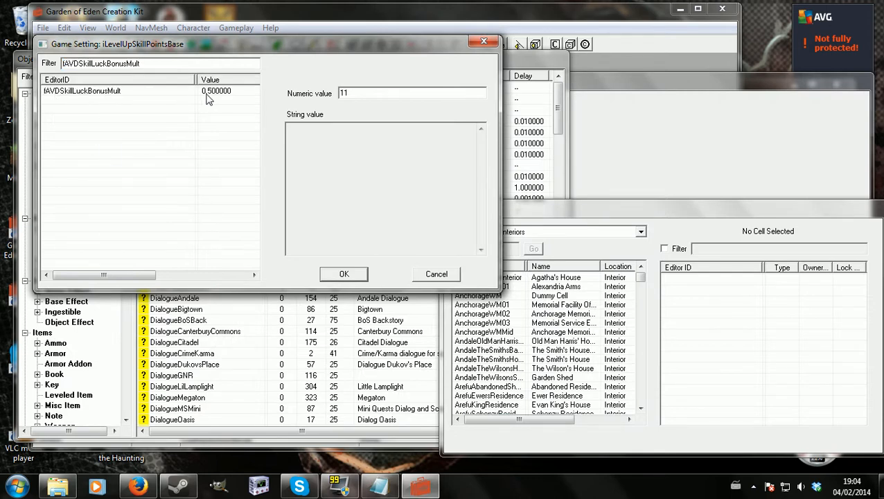
{"action": "mouse_move", "coordinate": [237, 96]}
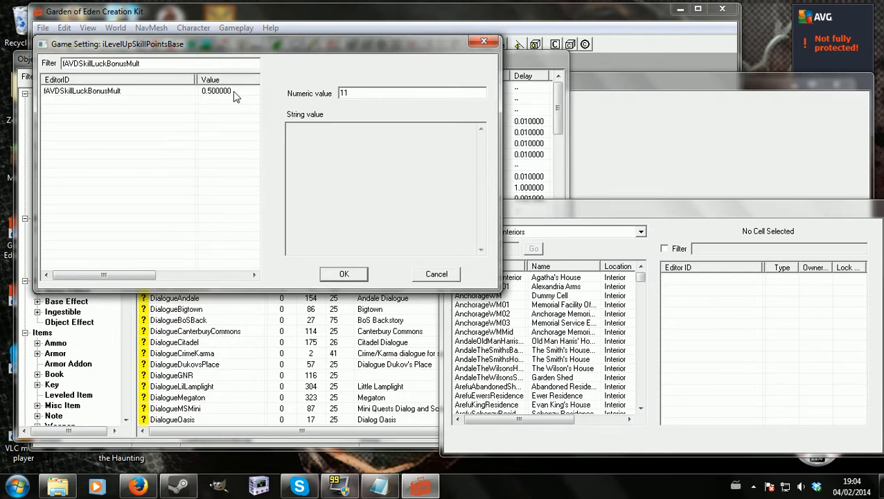
{"action": "left_click", "coordinate": [118, 90]}
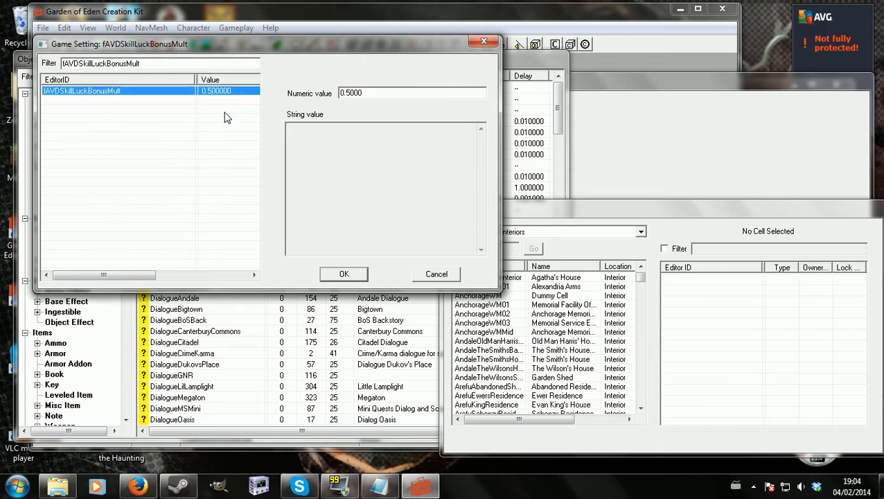
{"action": "mouse_move", "coordinate": [196, 161]}
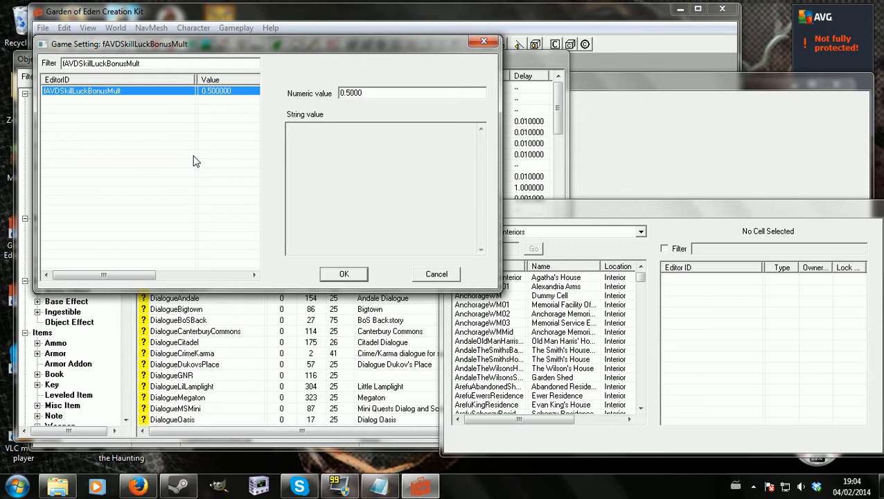
{"action": "mouse_move", "coordinate": [201, 158]}
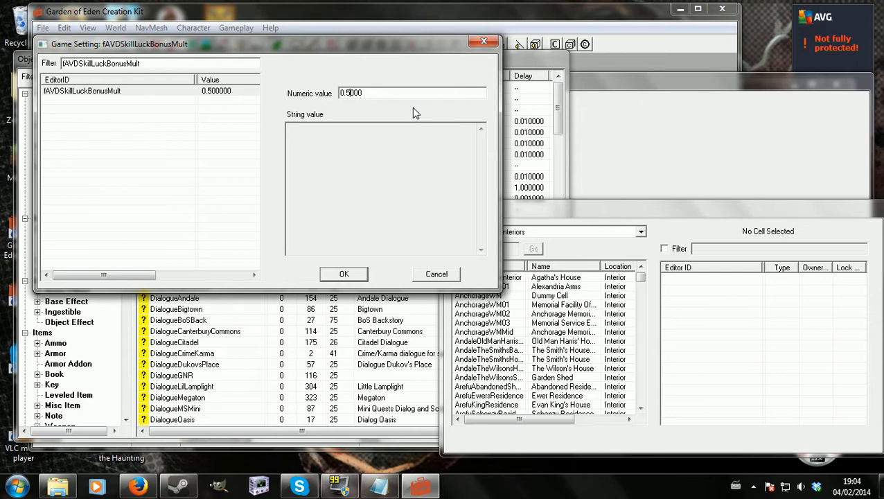
{"action": "mouse_move", "coordinate": [415, 131]}
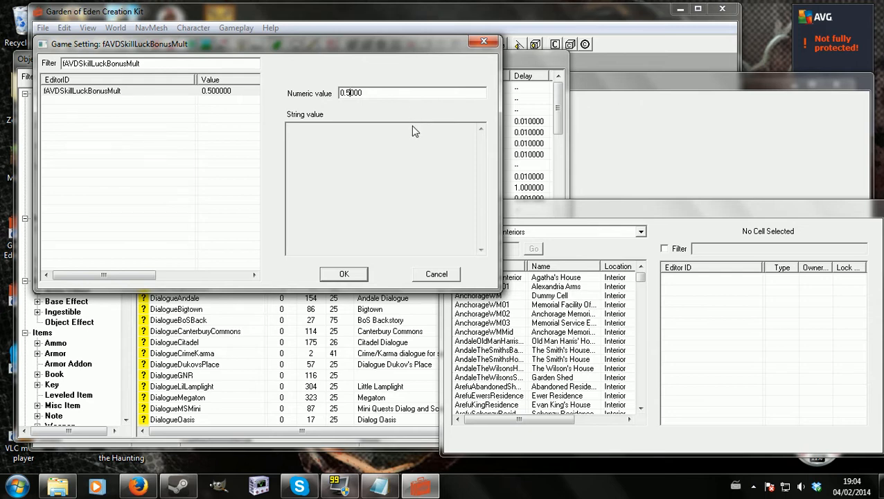
{"action": "mouse_move", "coordinate": [445, 151]}
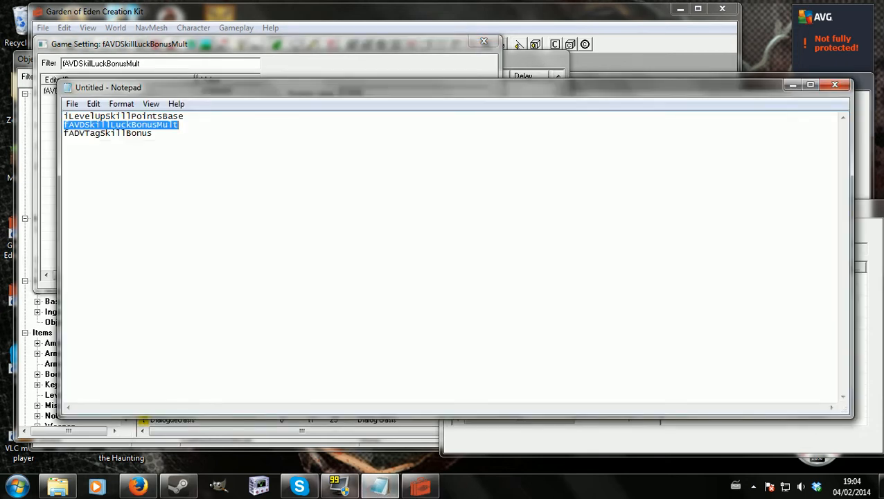
- Filter for fADVTagSkillBonus, then by 'tag', and select fAVDTagSkillBonus showing its value of 15
{"action": "left_click", "coordinate": [107, 132]}
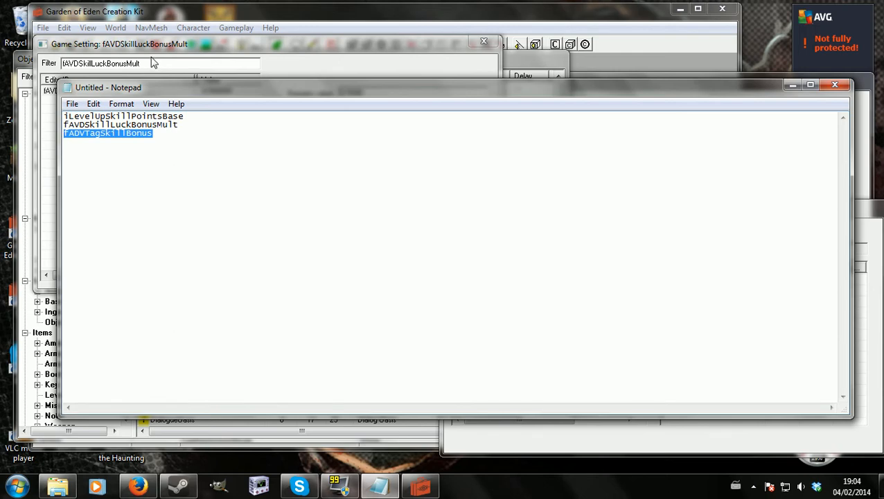
{"action": "type", "text": "fADVTagSkillBonus"}
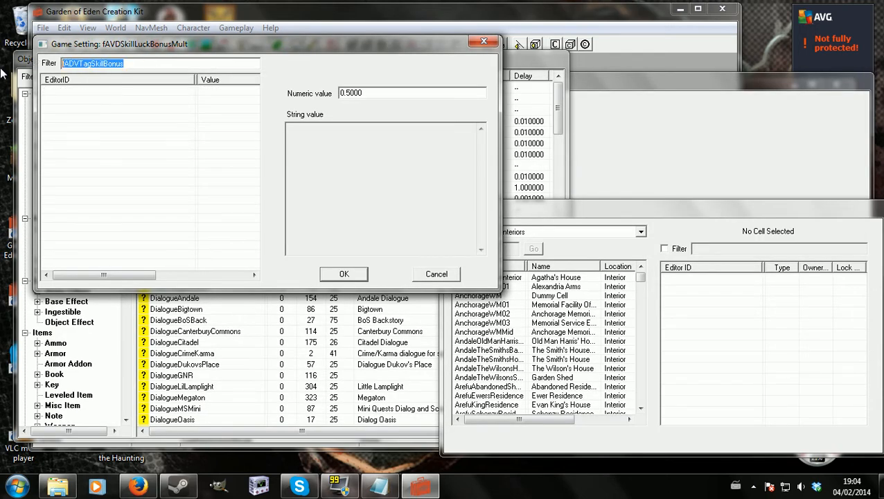
{"action": "type", "text": "sk"}
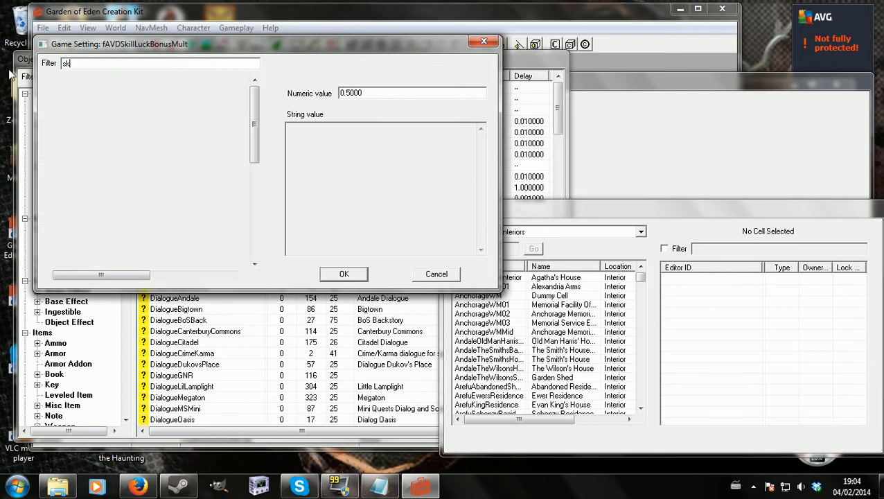
{"action": "type", "text": "ill"}
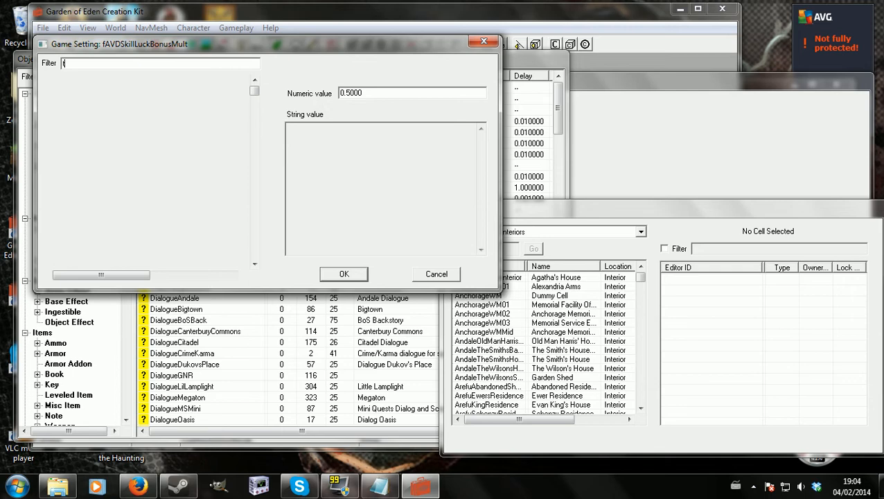
{"action": "type", "text": "ag"}
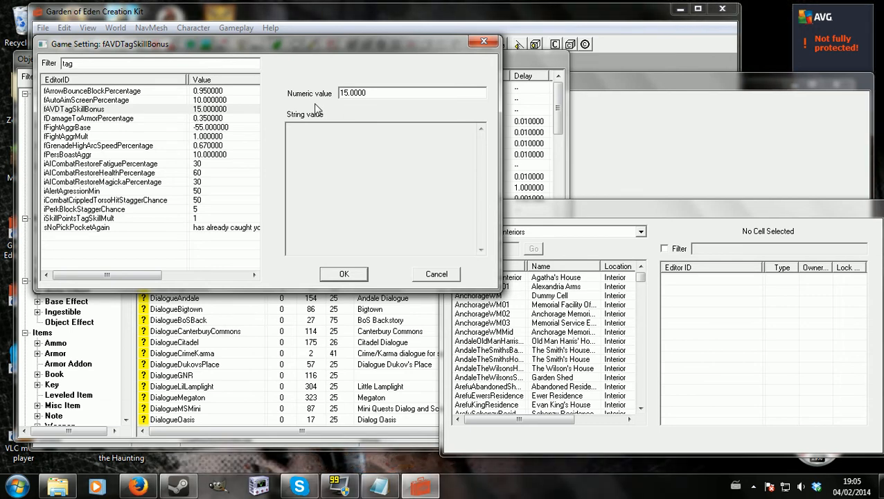
{"action": "mouse_move", "coordinate": [192, 182]}
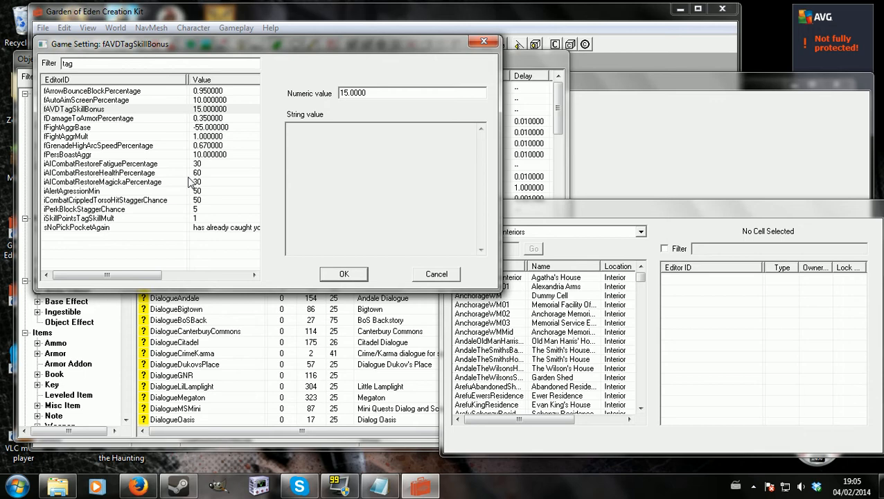
{"action": "mouse_move", "coordinate": [115, 75]}
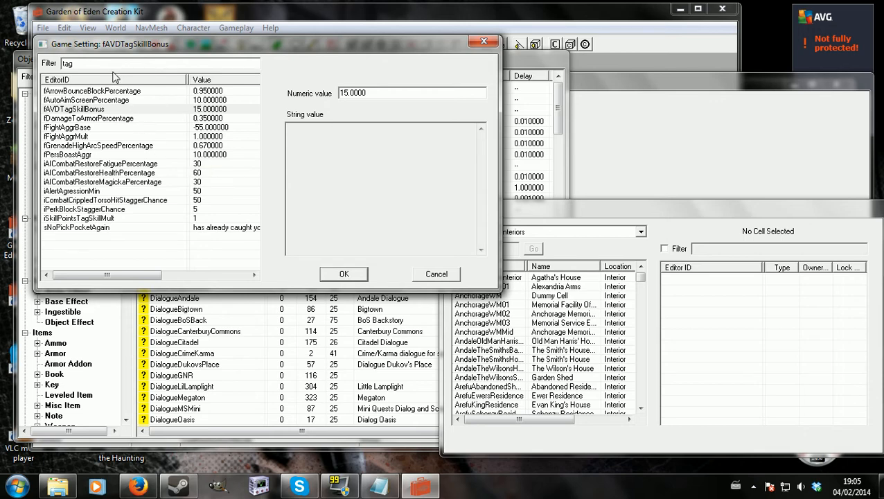